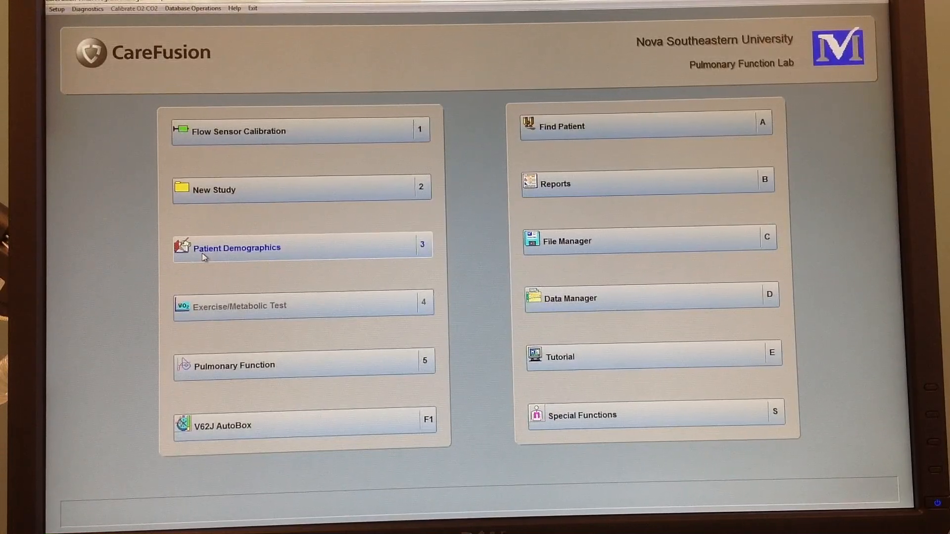
Step: Bring up the Patient Demographics (3) record from the Vmax main menu
click(236, 248)
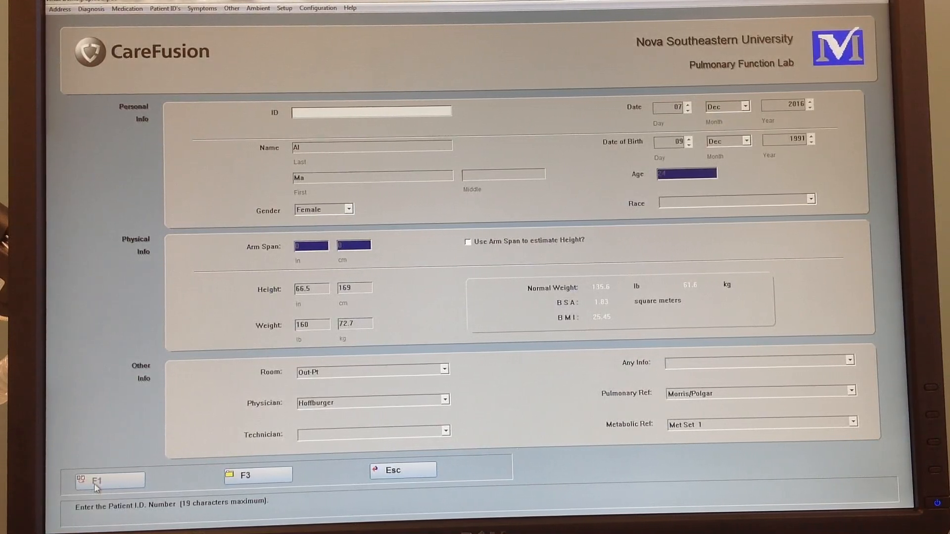
Step: Enter sdsdss as the patient ID on the demographics form
text(sdsdss)
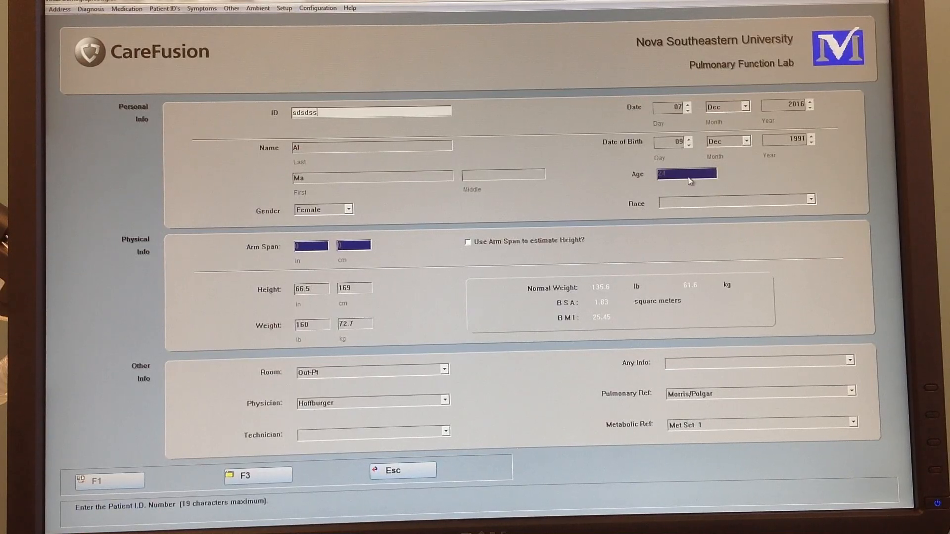
click(733, 198)
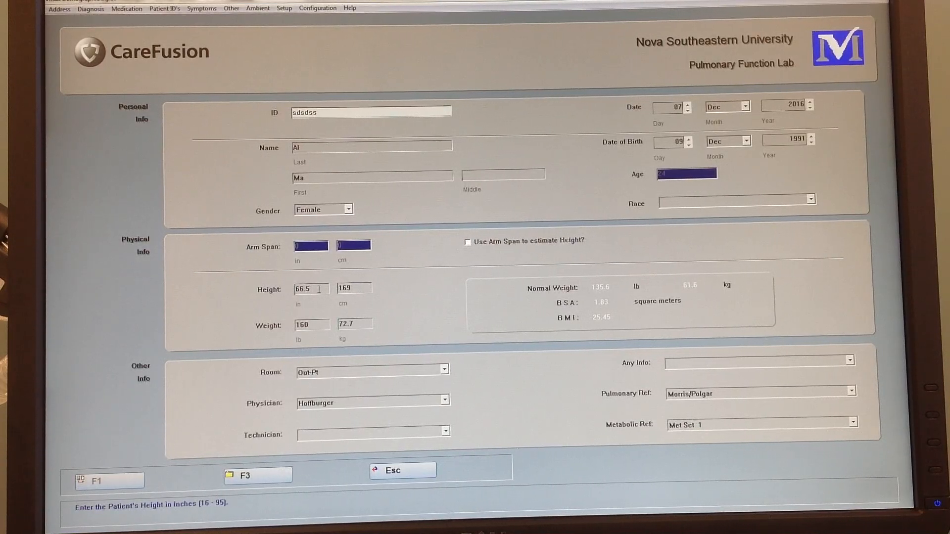
click(311, 325)
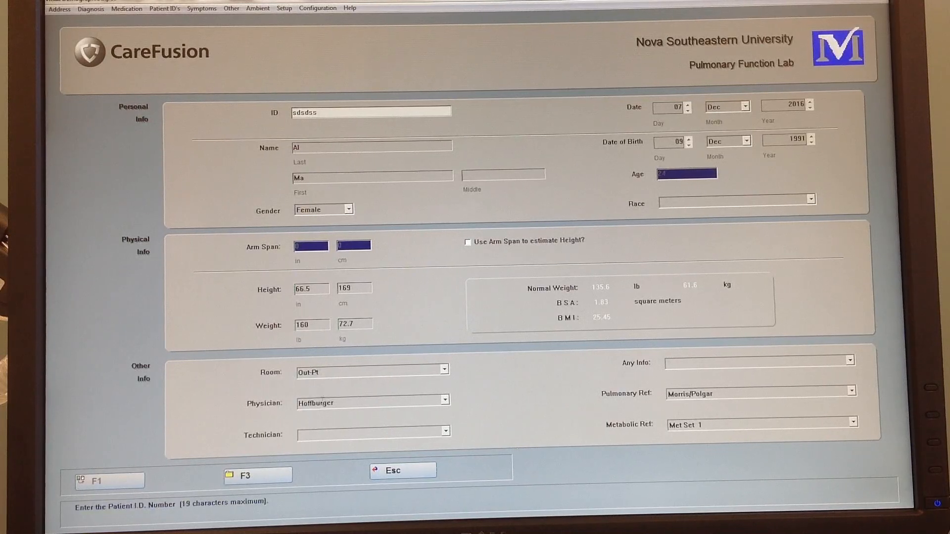
click(373, 434)
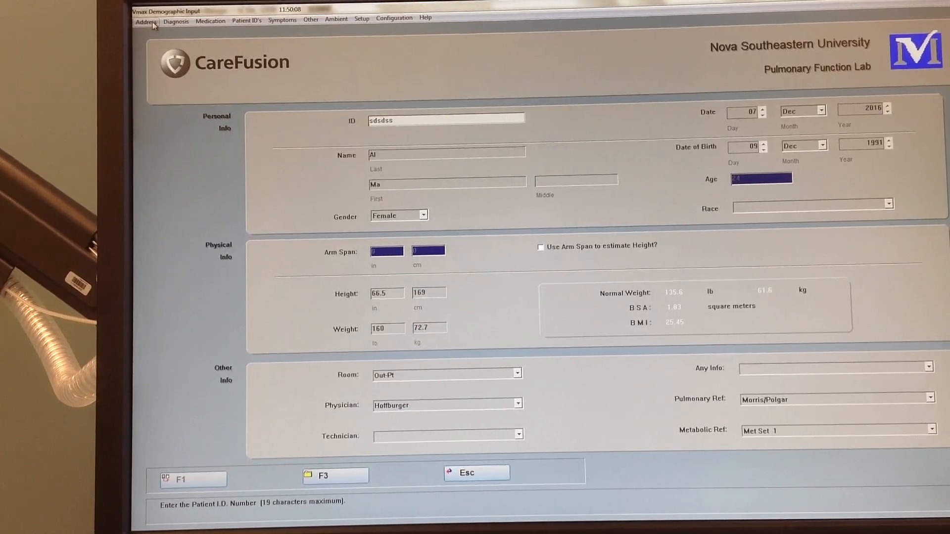
click(144, 20)
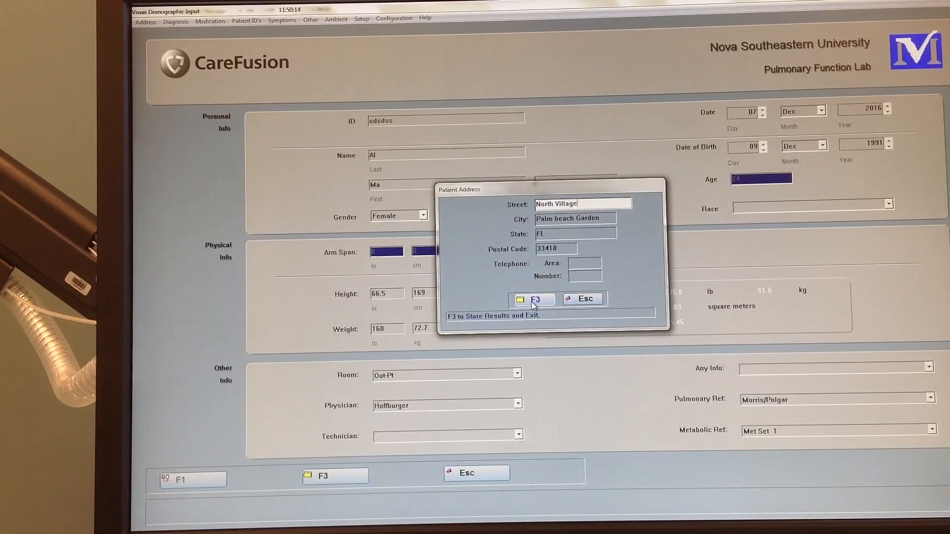
click(533, 299)
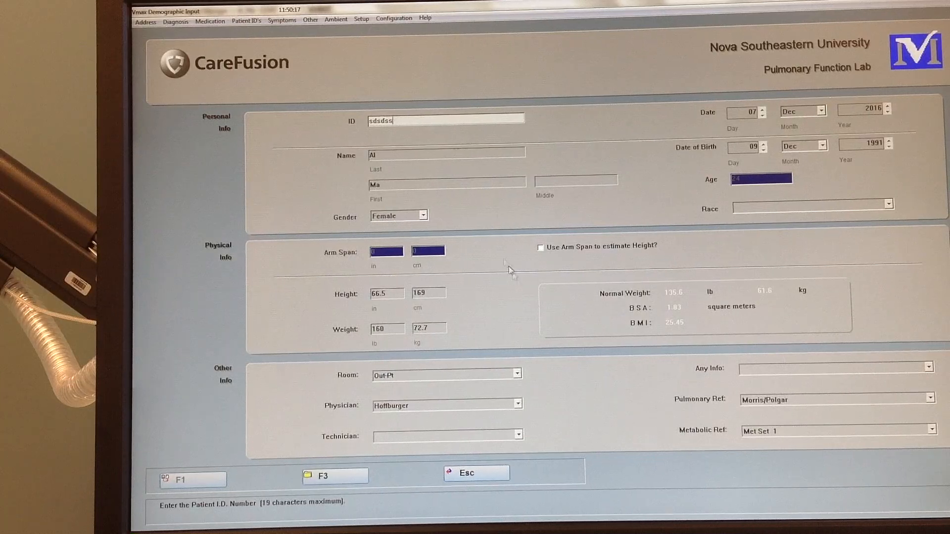
click(176, 19)
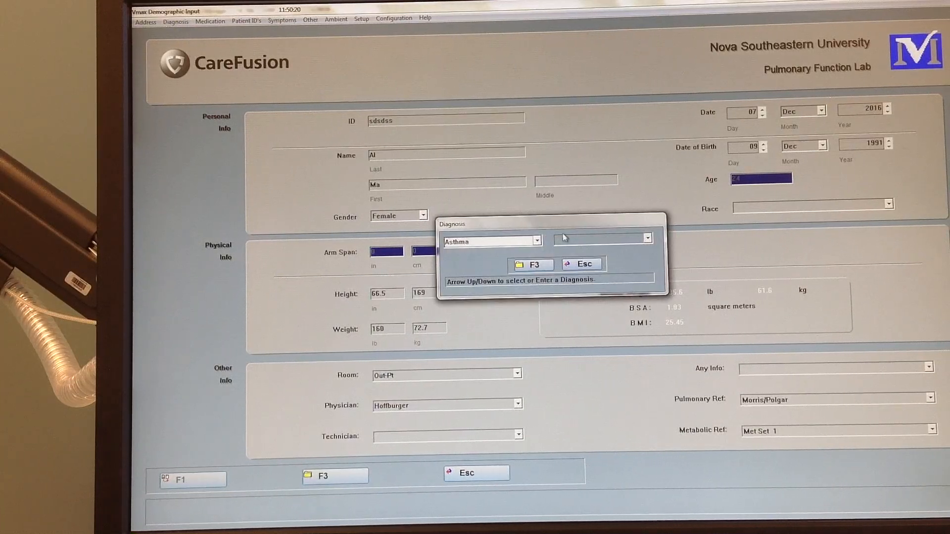
click(536, 241)
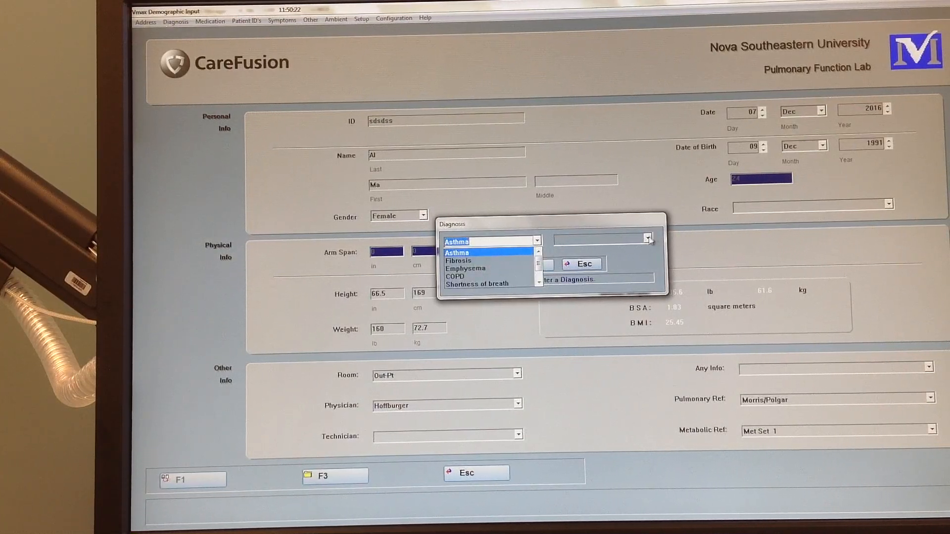
click(455, 241)
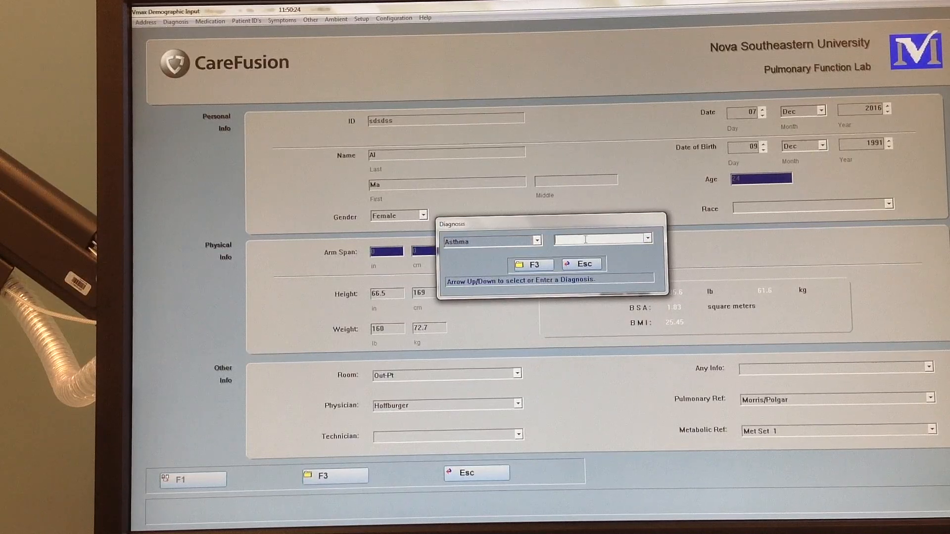
click(580, 263)
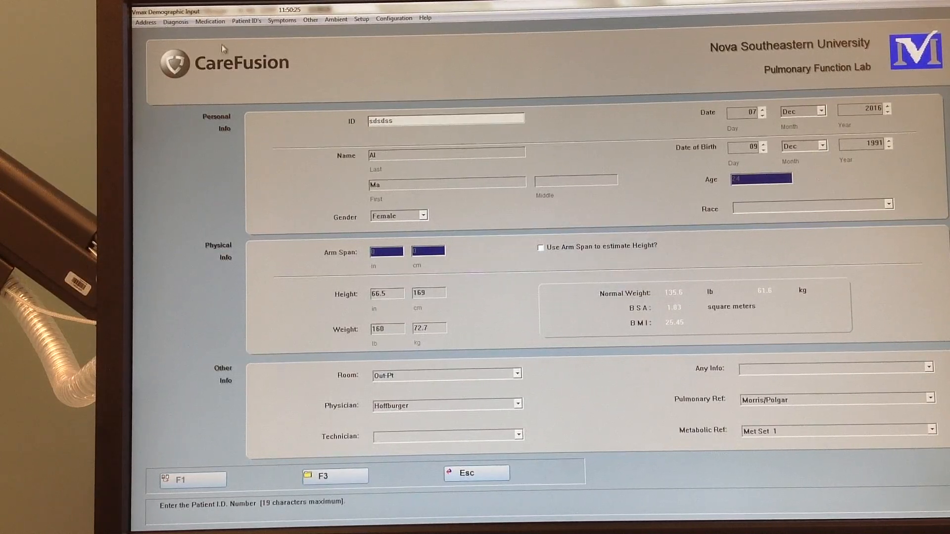
click(210, 20)
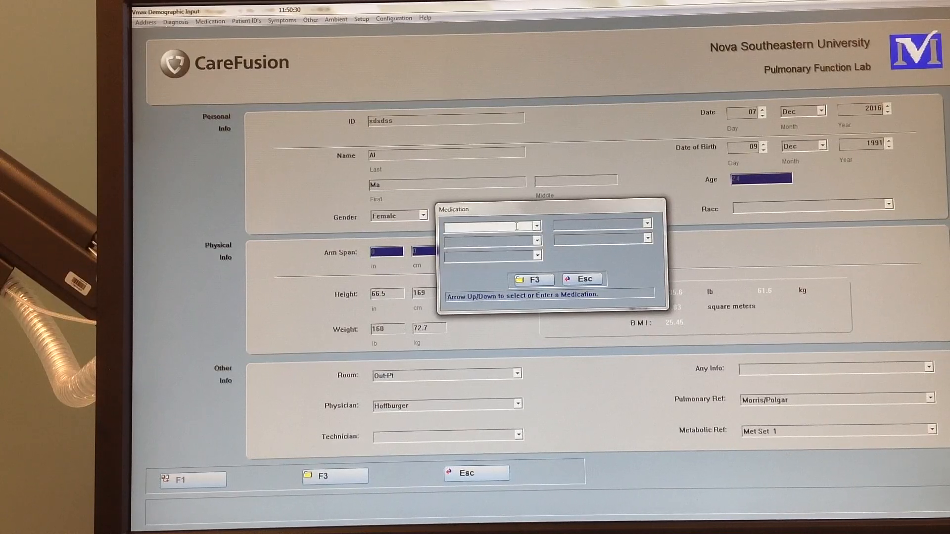
text(ggggg)
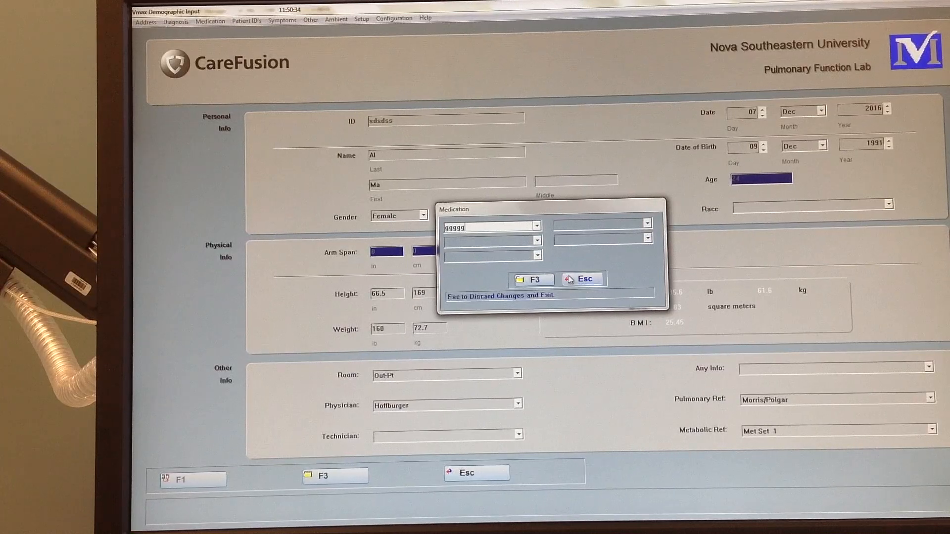
click(581, 279)
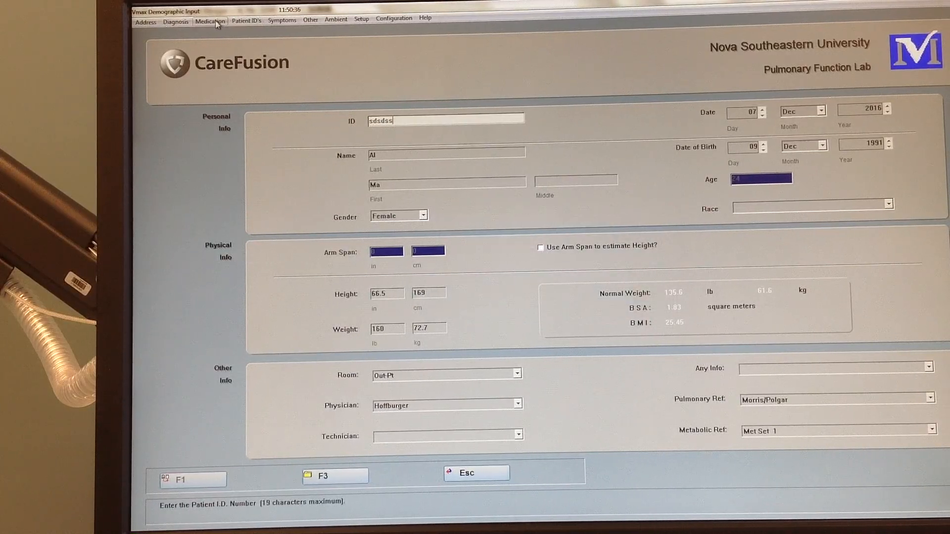
click(245, 19)
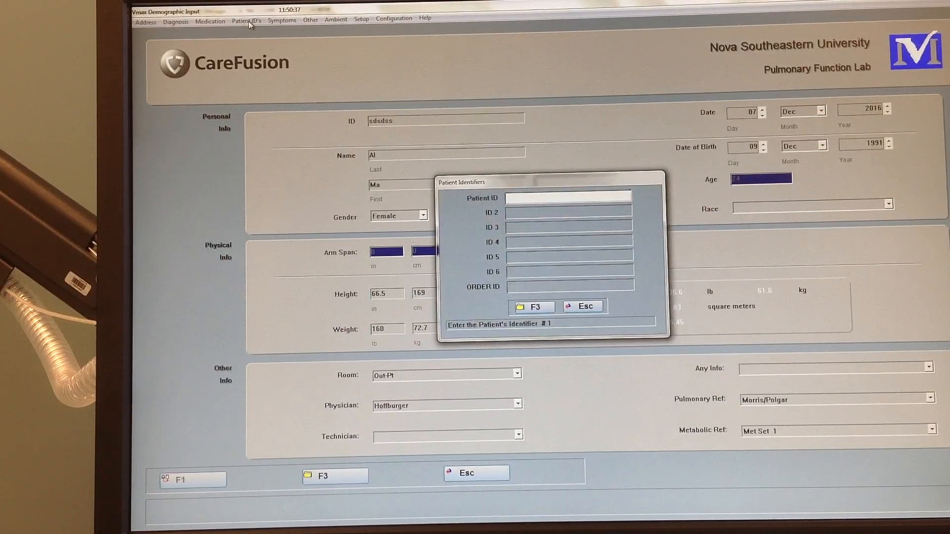
mouse_move(658, 357)
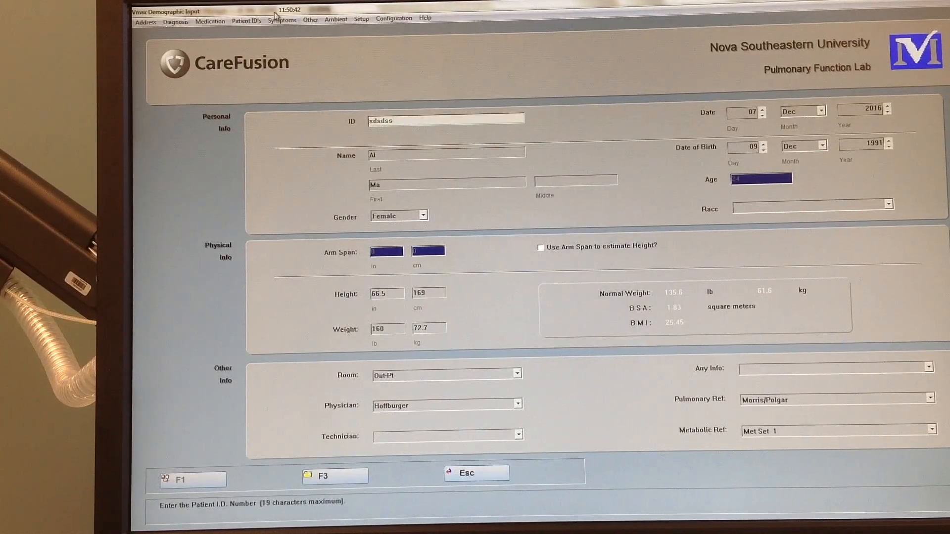
click(282, 19)
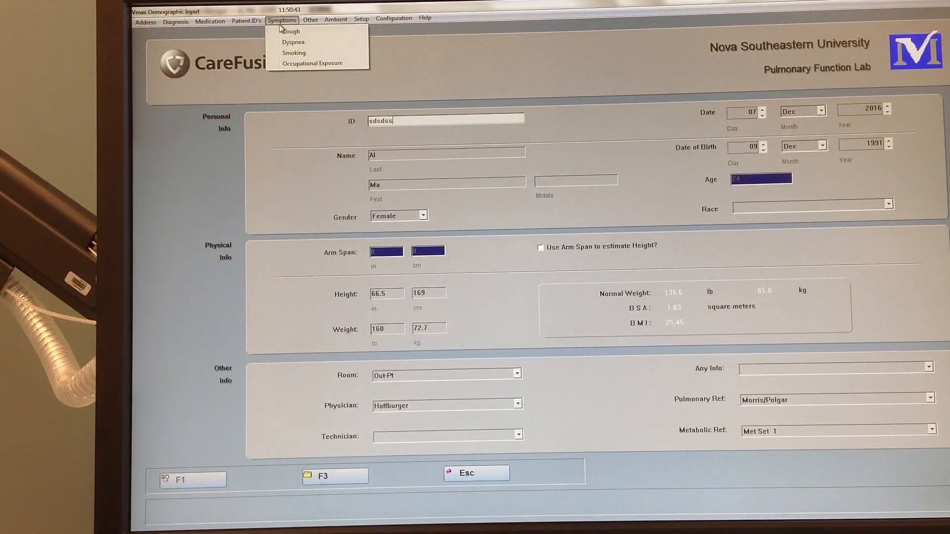
mouse_move(290, 31)
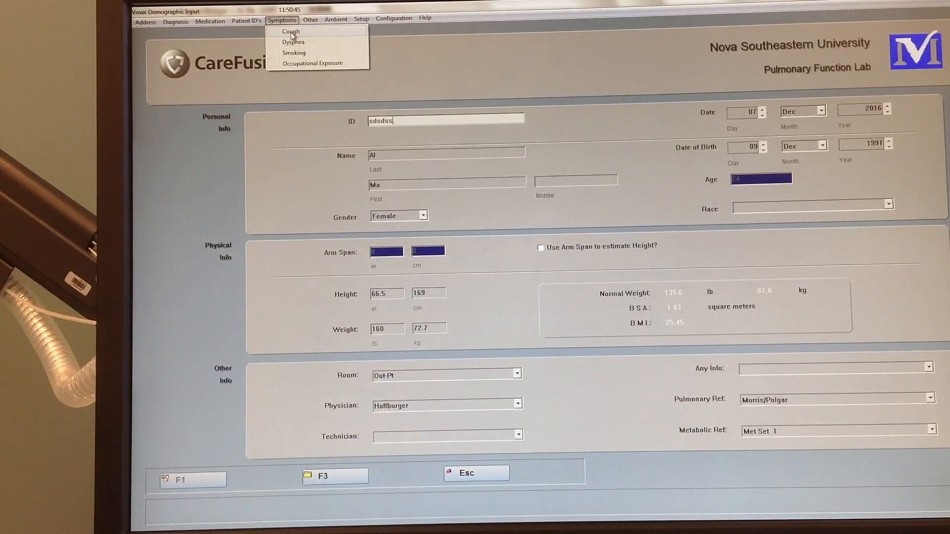
mouse_move(312, 63)
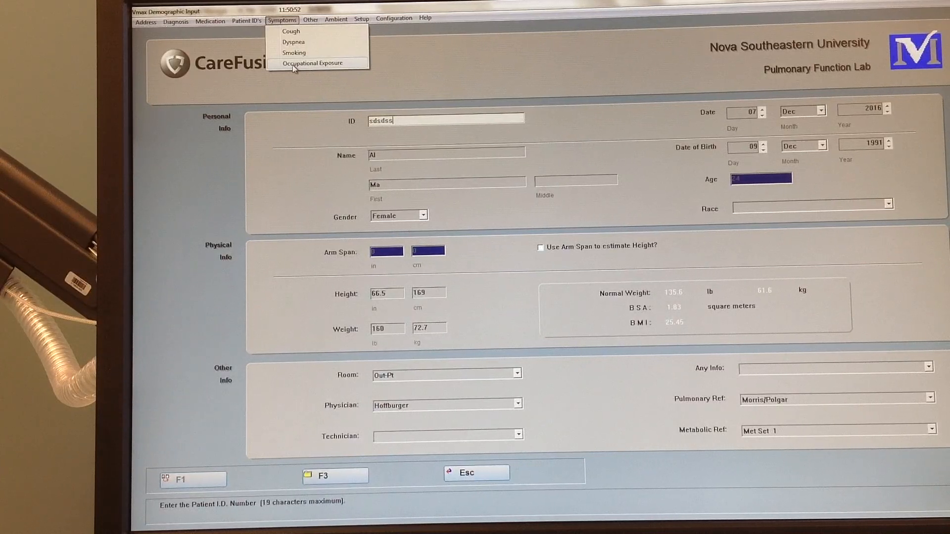
click(290, 31)
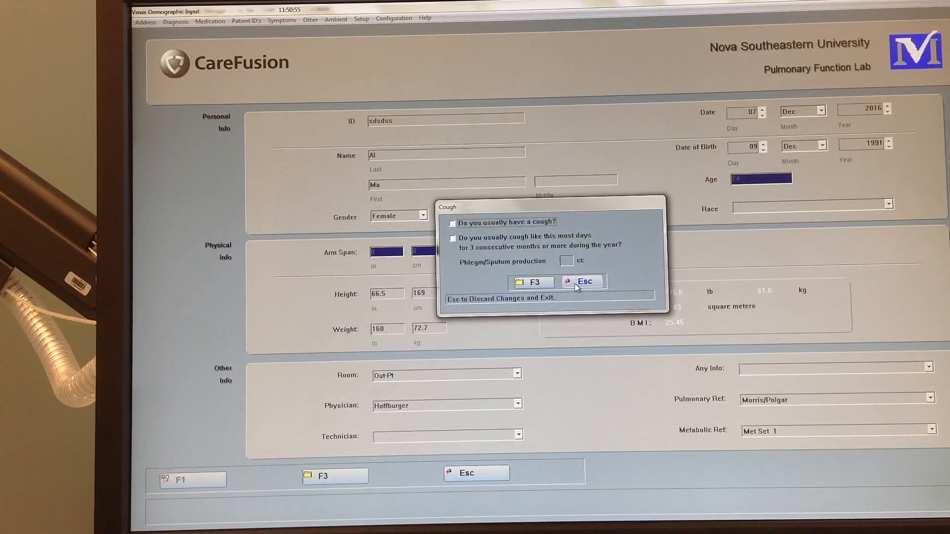
click(583, 281)
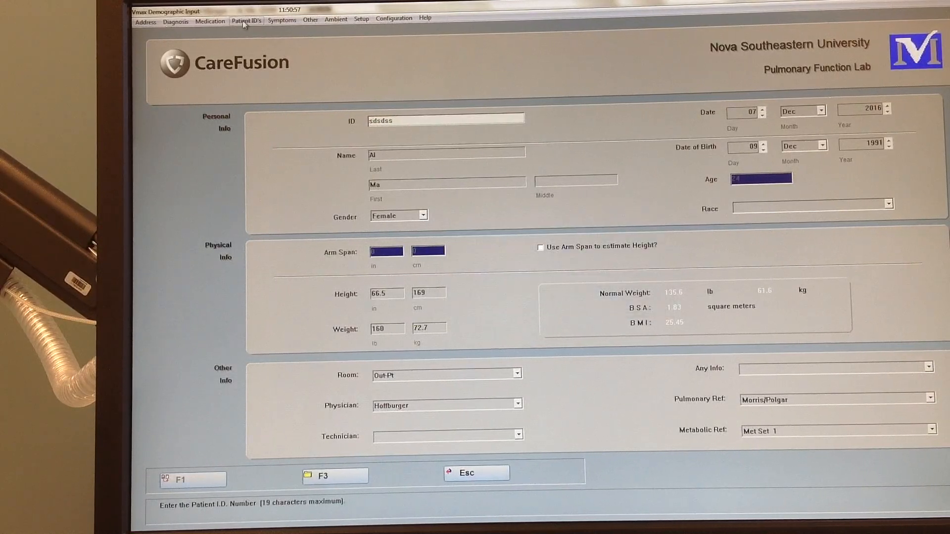
click(281, 20)
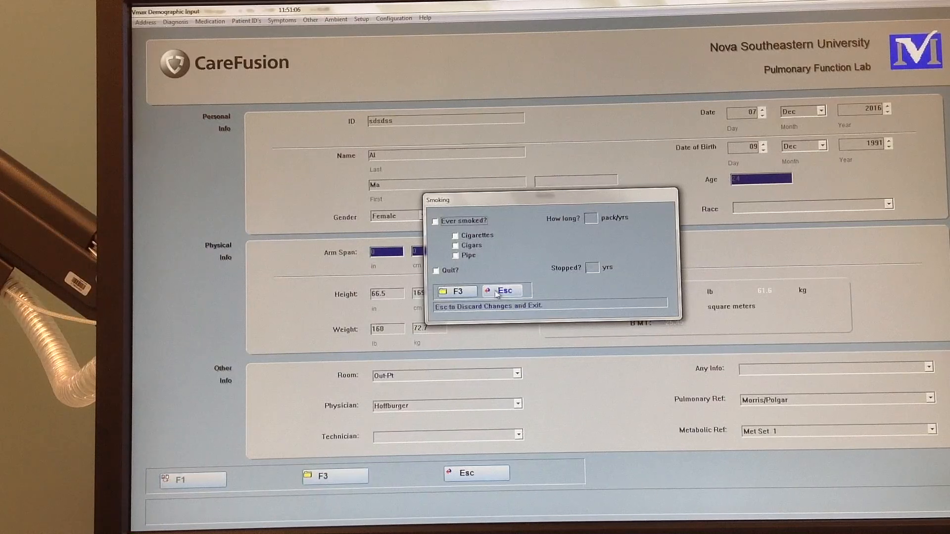
click(282, 20)
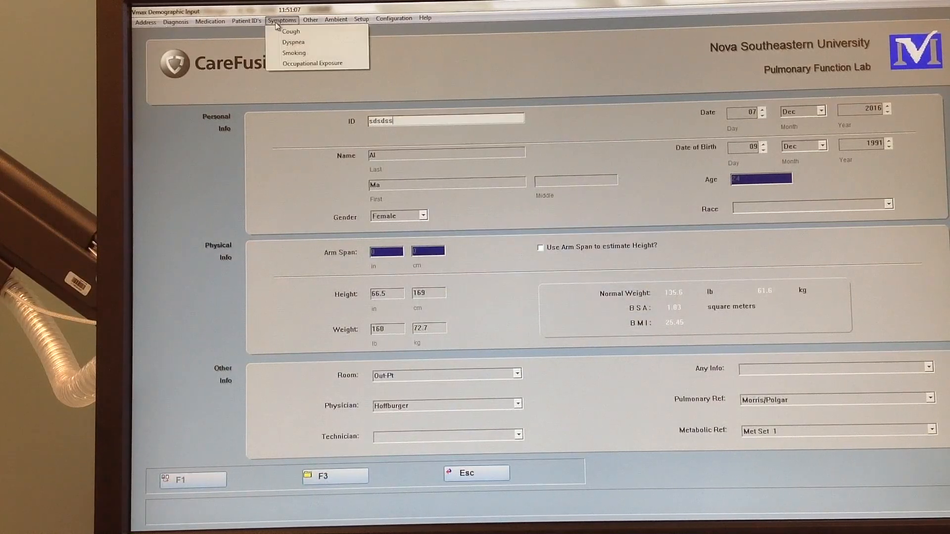
click(312, 64)
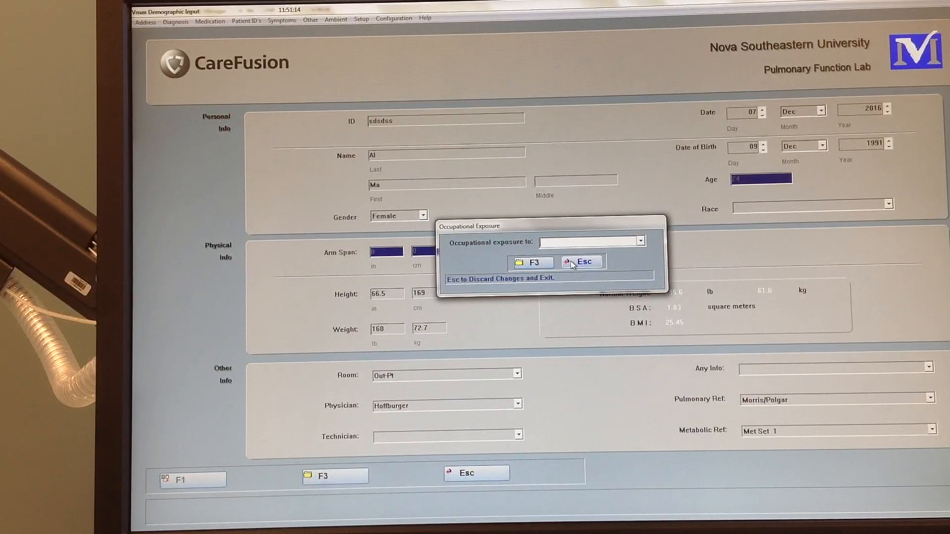
click(310, 19)
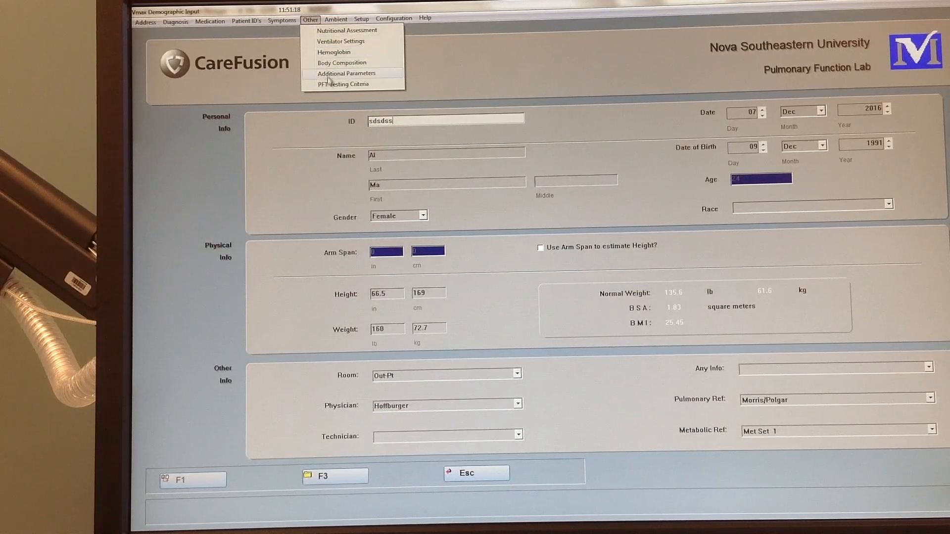
click(500, 79)
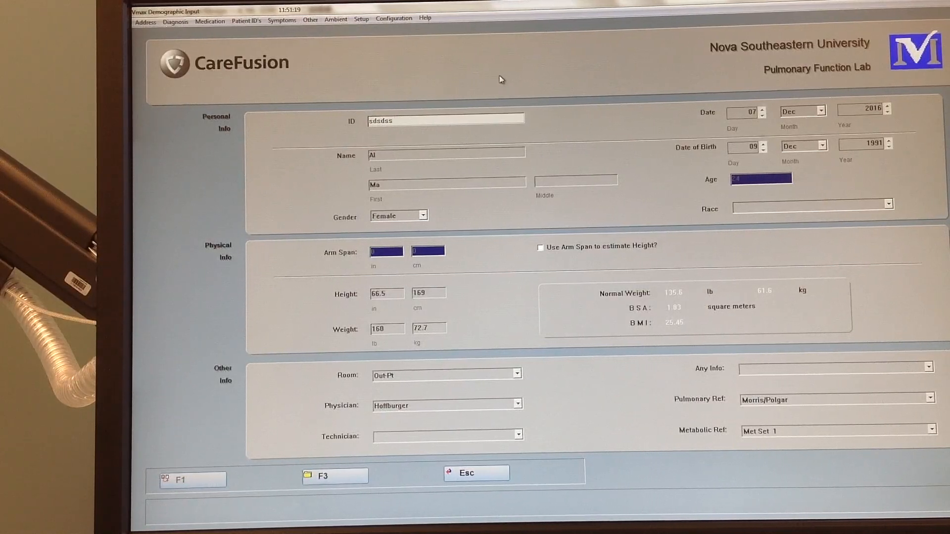
mouse_move(344, 482)
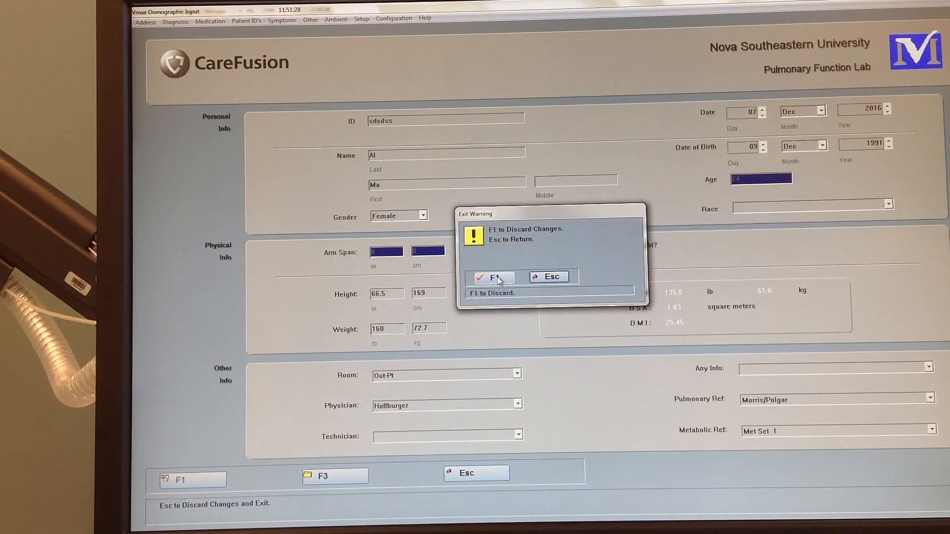
Step: Discard the unsaved demographic changes via F1 and return to the Program Manager
click(490, 278)
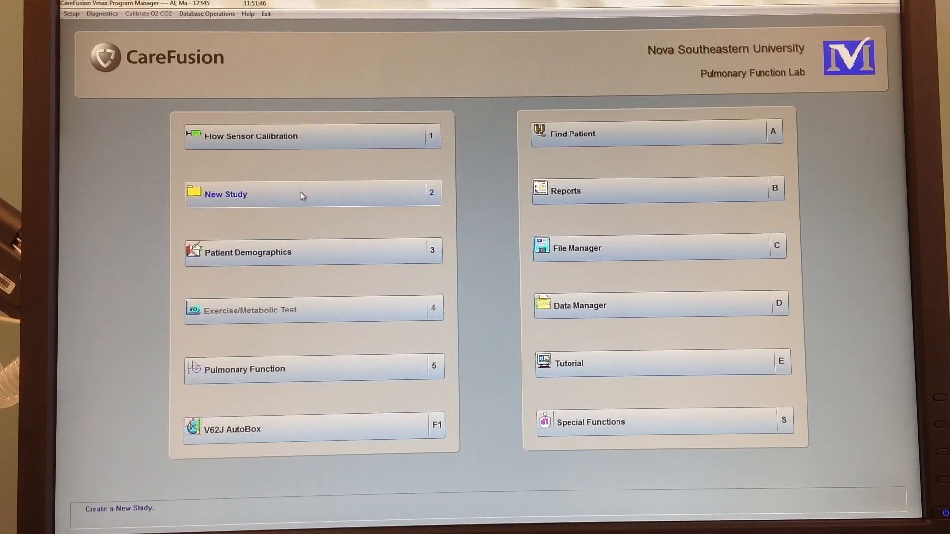
Step: Start a New Study and enter Ki as the patient's last name
click(242, 194)
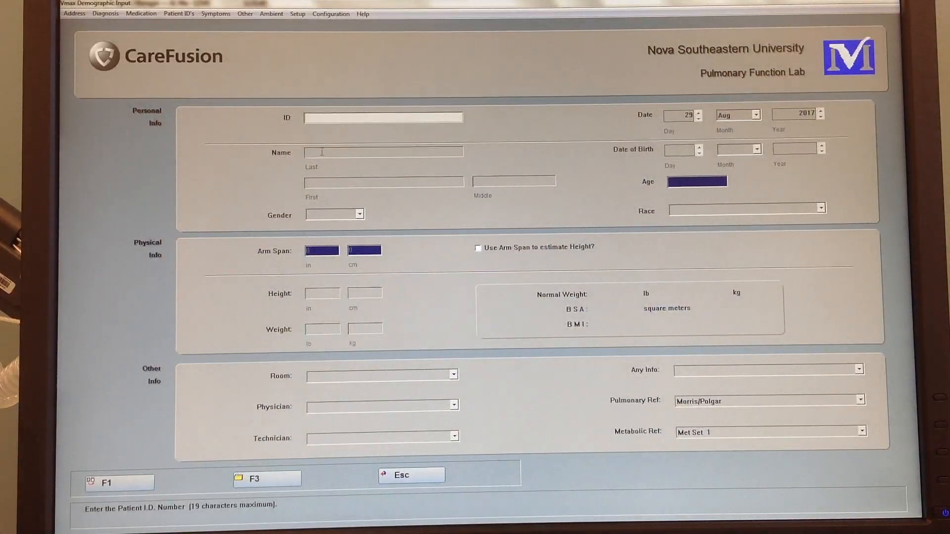
text(K)
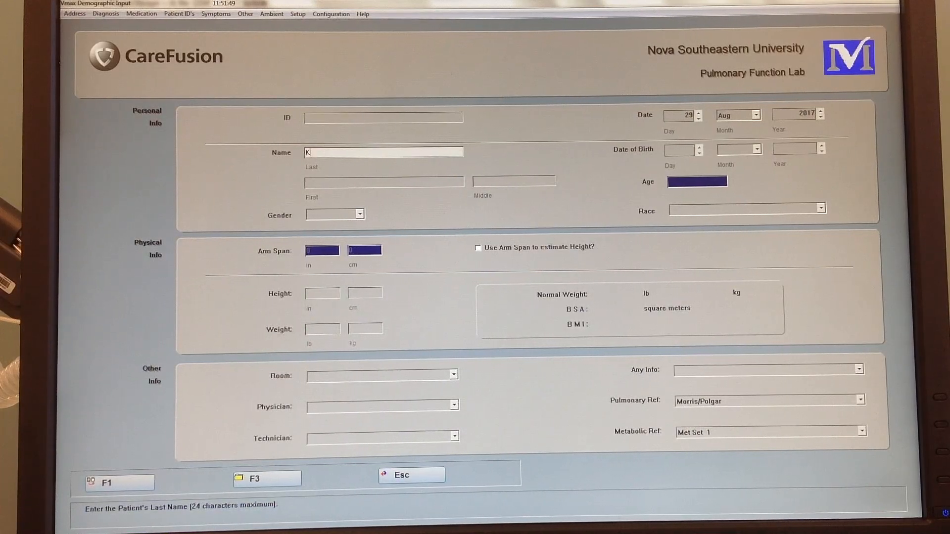
text(i)
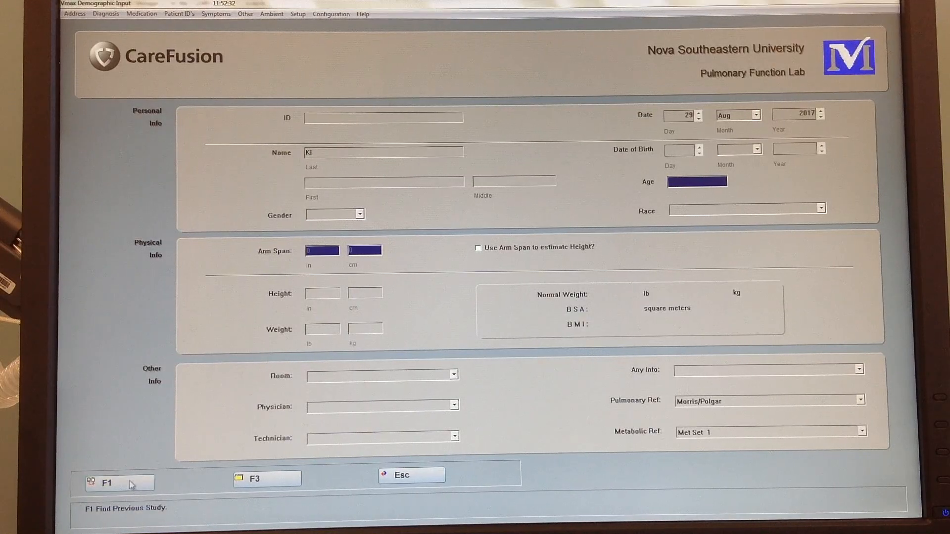
Step: Find previous studies matching Ki and retrieve the selected patient's data with F3
click(113, 483)
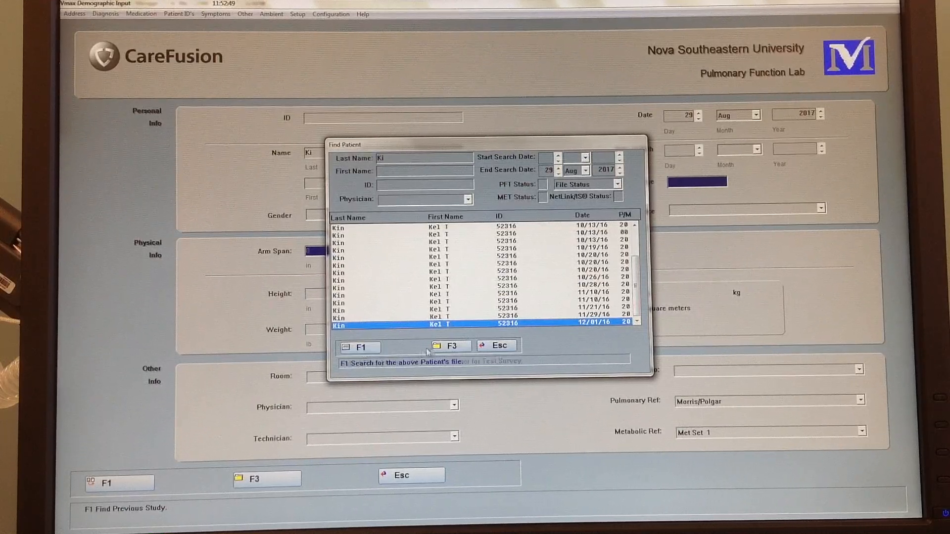
mouse_move(451, 346)
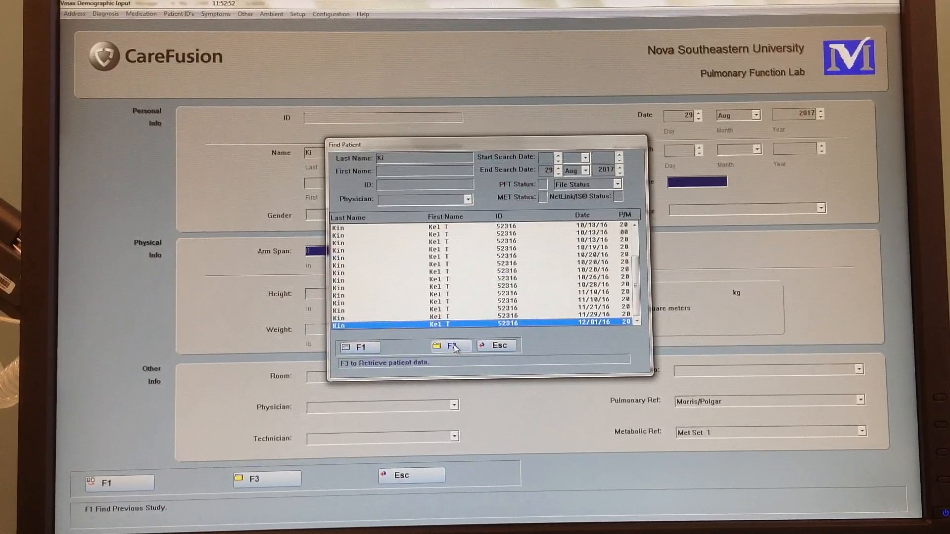
click(452, 345)
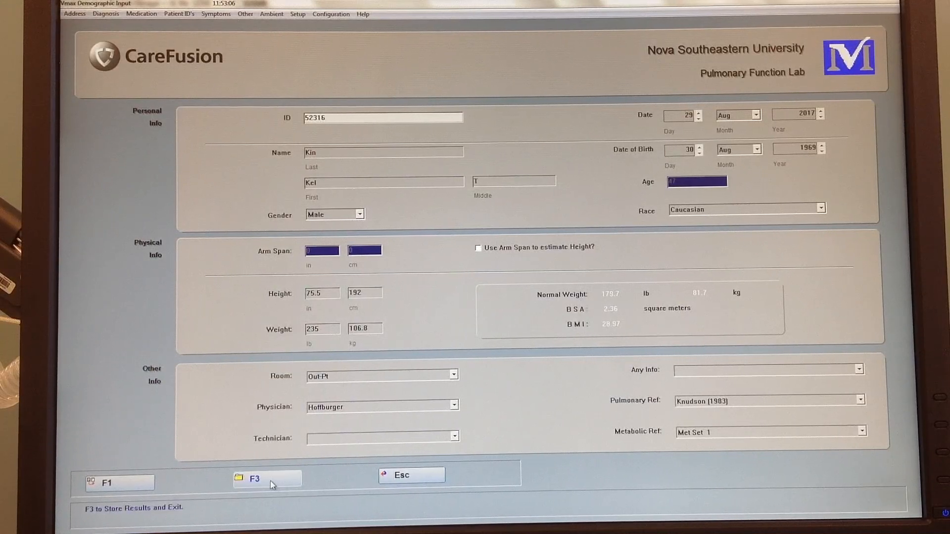
Step: Store the retrieved results with F3, glance at Pulmonary Function, and return to the main menu
click(263, 479)
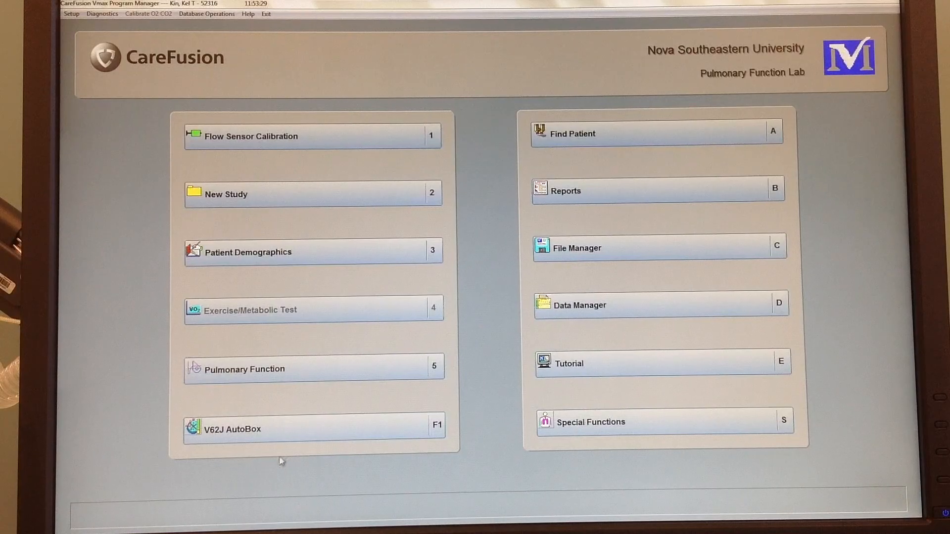
click(244, 369)
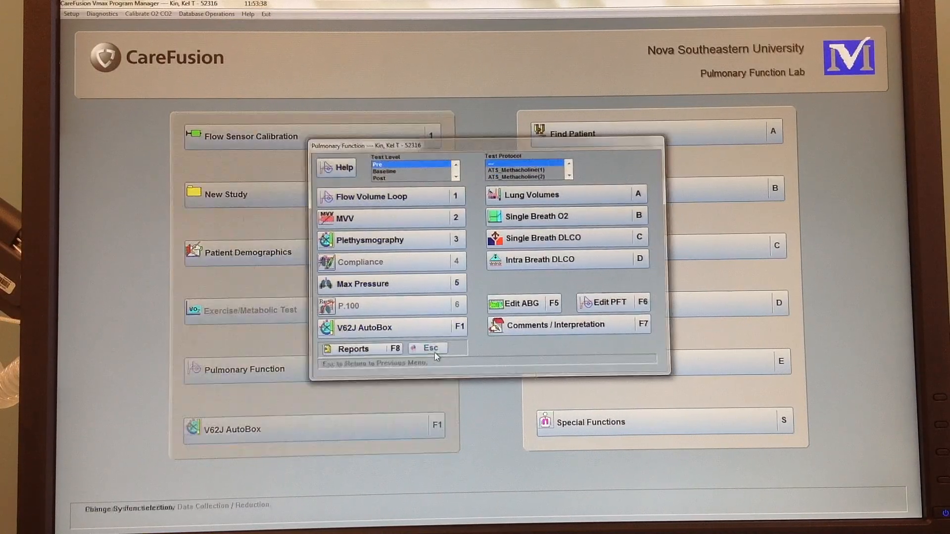
click(427, 347)
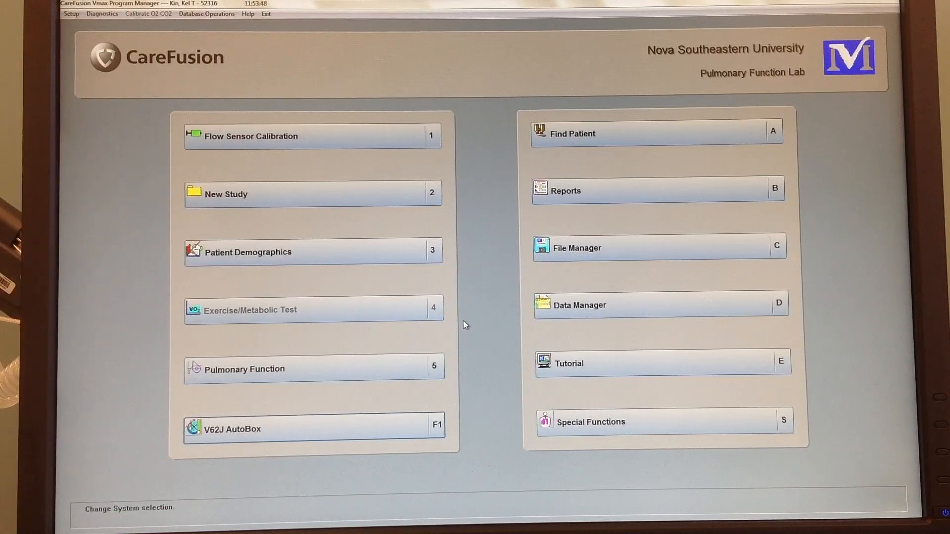
mouse_move(654, 209)
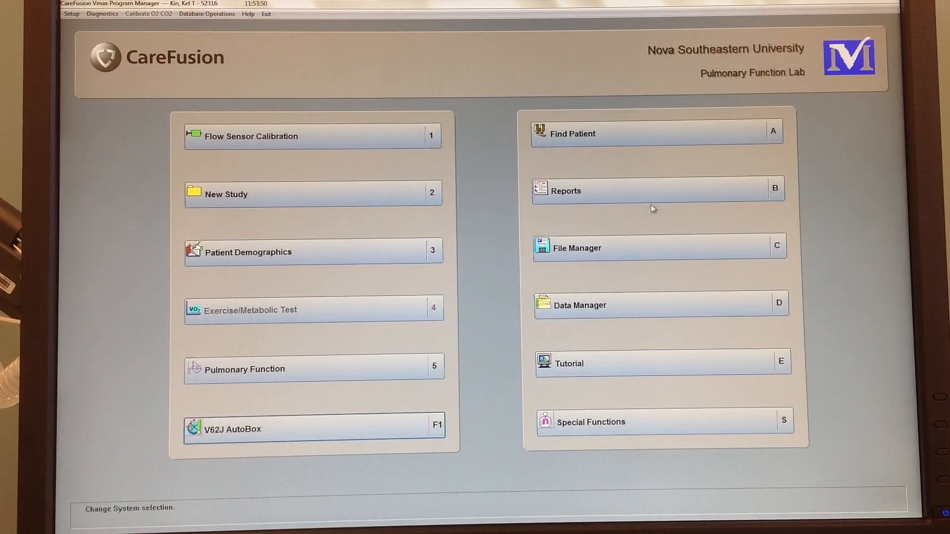
Step: Search patients by last name 'al' and retrieve the newest matching study's data with F3
click(571, 133)
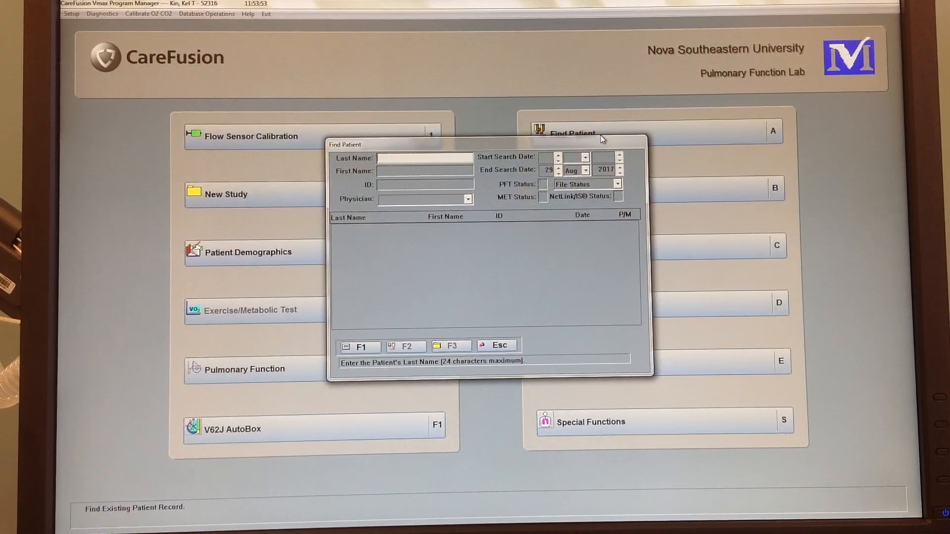
text(al)
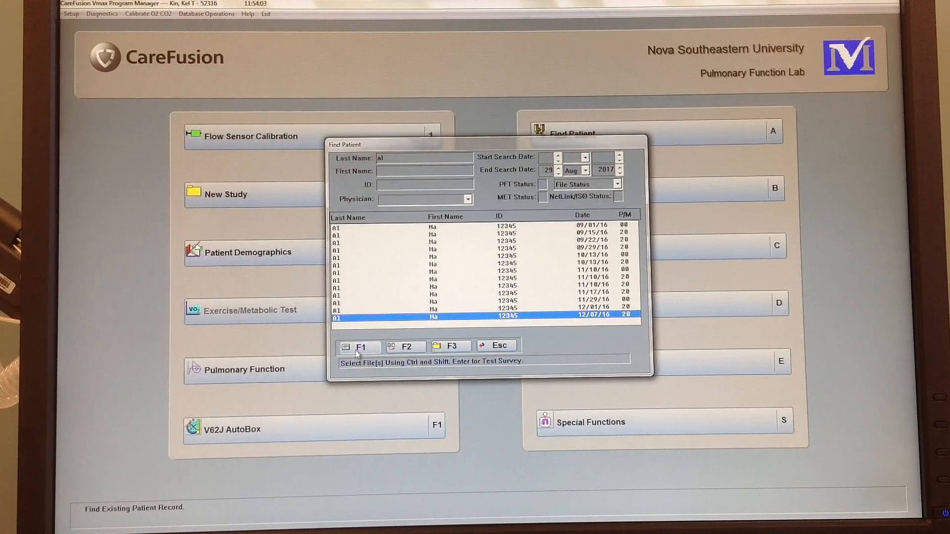
mouse_move(400, 350)
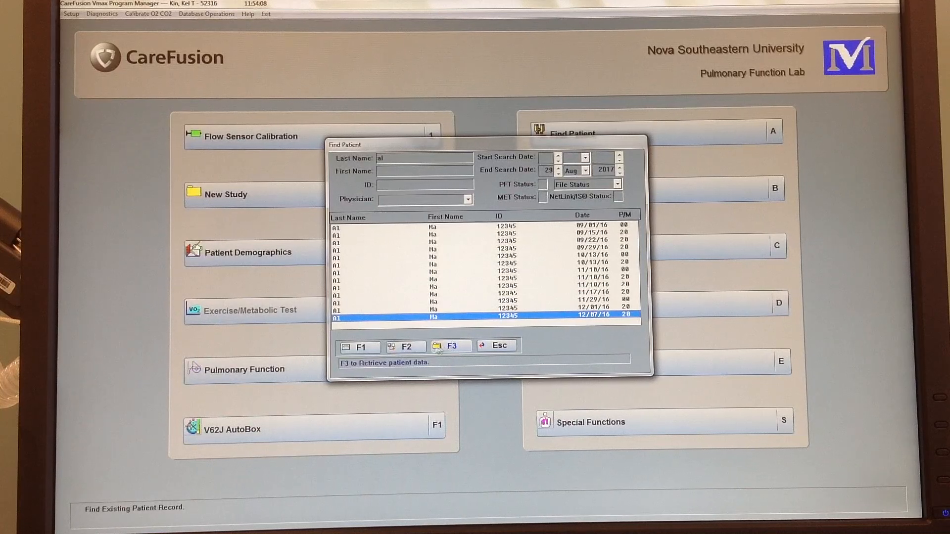
mouse_move(406, 346)
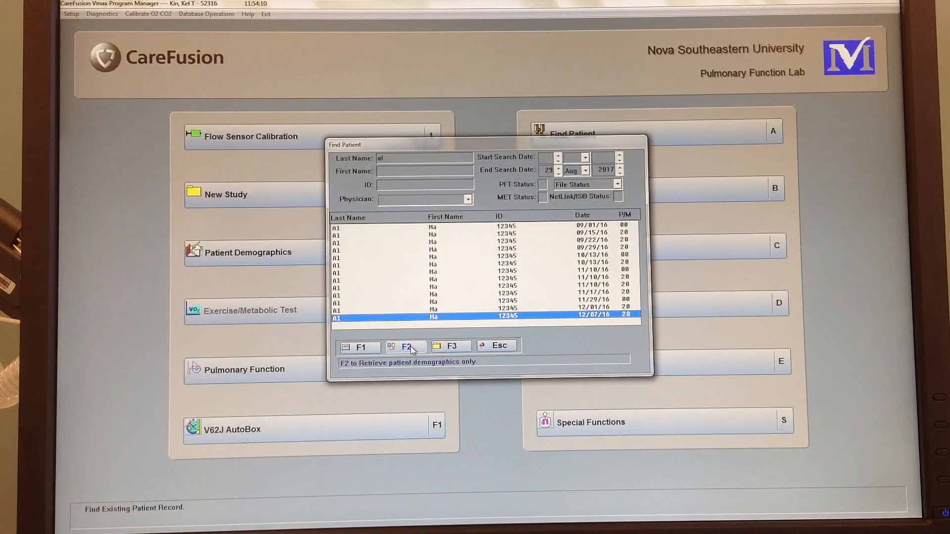
mouse_move(452, 348)
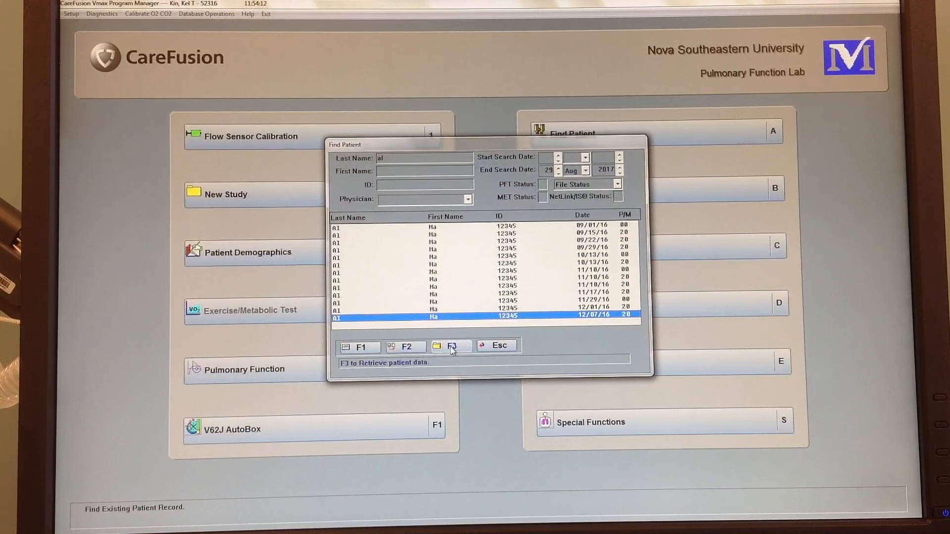
click(451, 345)
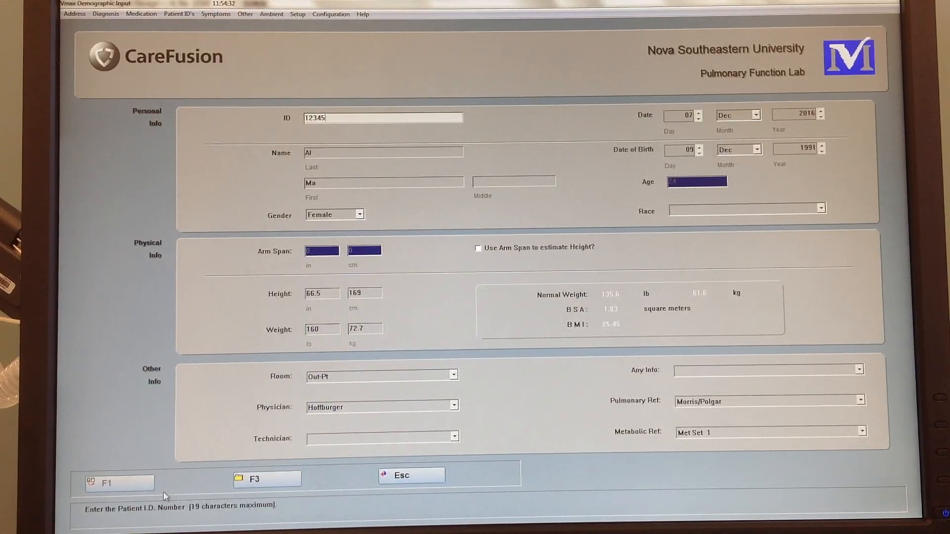
Step: Exit the demographics form, discarding changes after backing out of the first warning
click(410, 475)
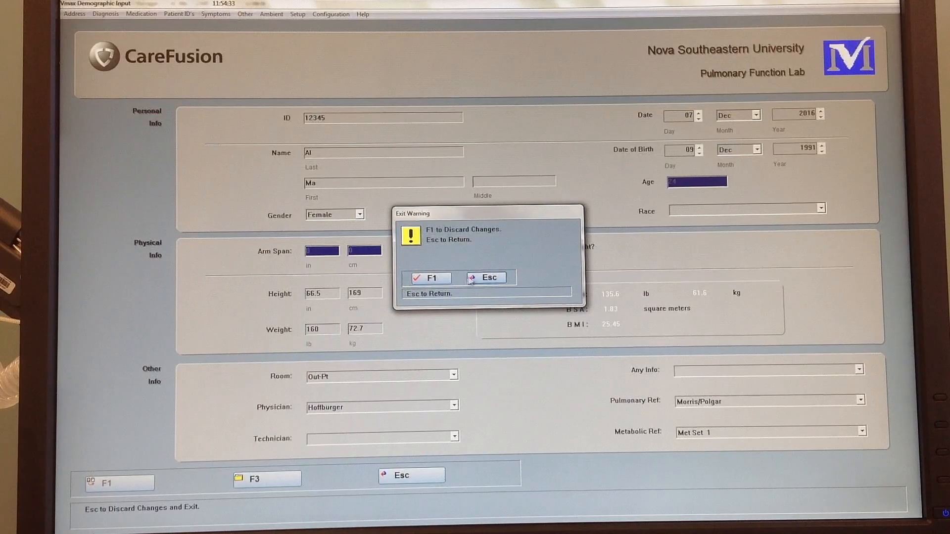
click(485, 277)
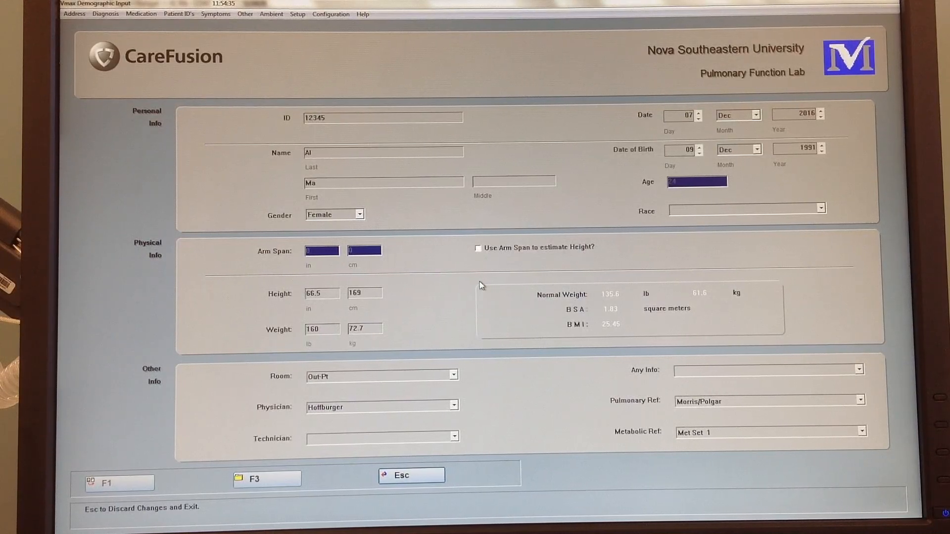
click(411, 475)
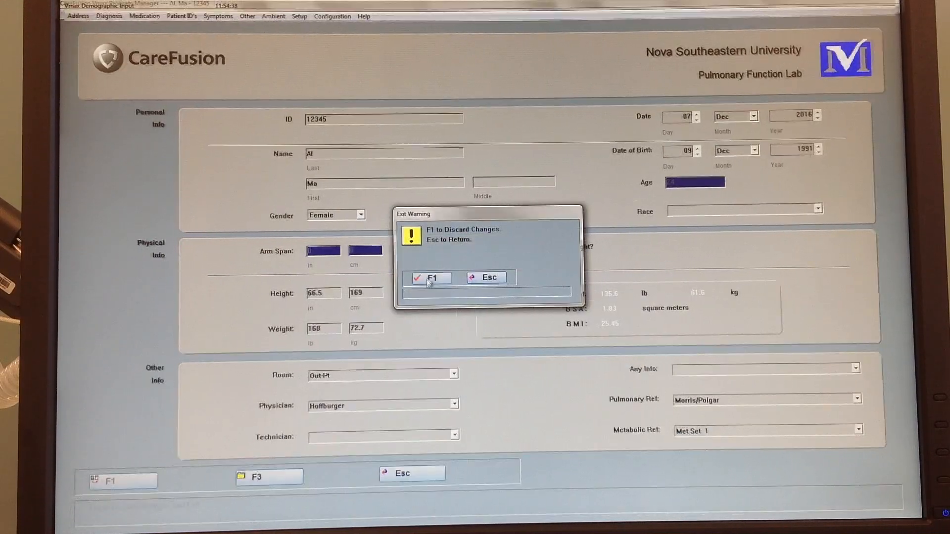
click(429, 278)
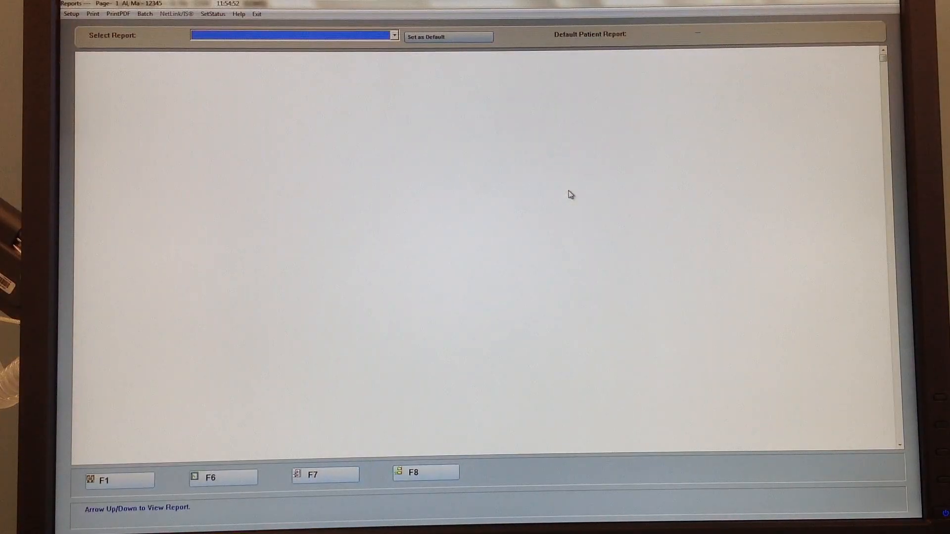
Step: Select the PFT: Single Page report and scroll through its reference values
click(393, 35)
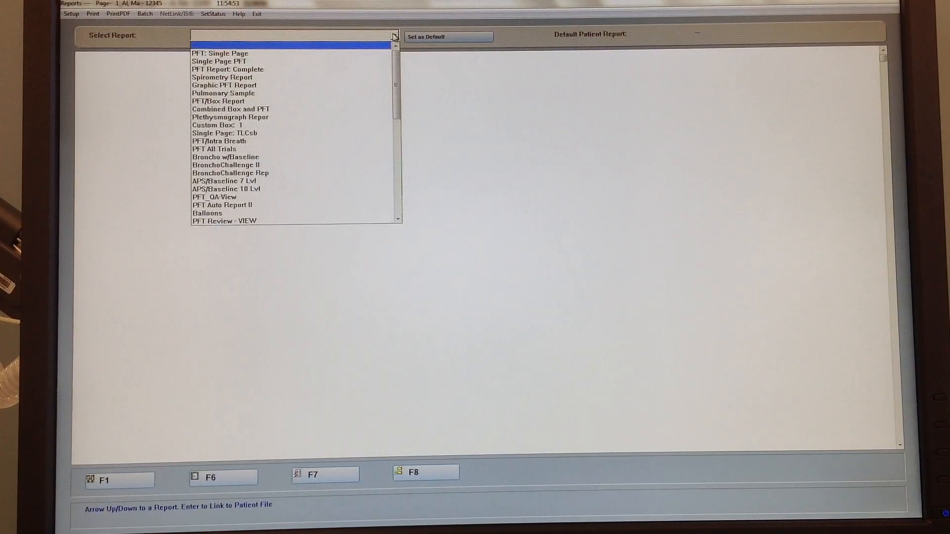
click(219, 54)
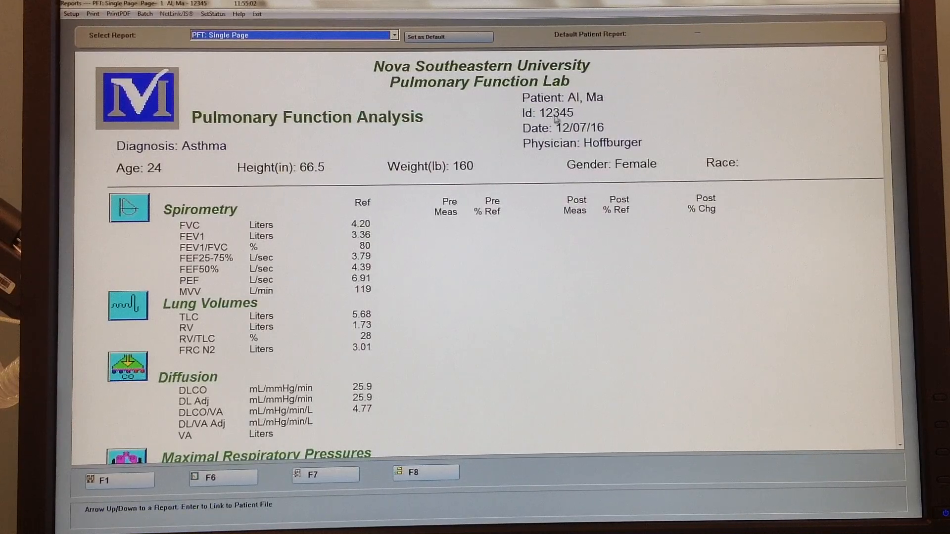
scroll(down, 3)
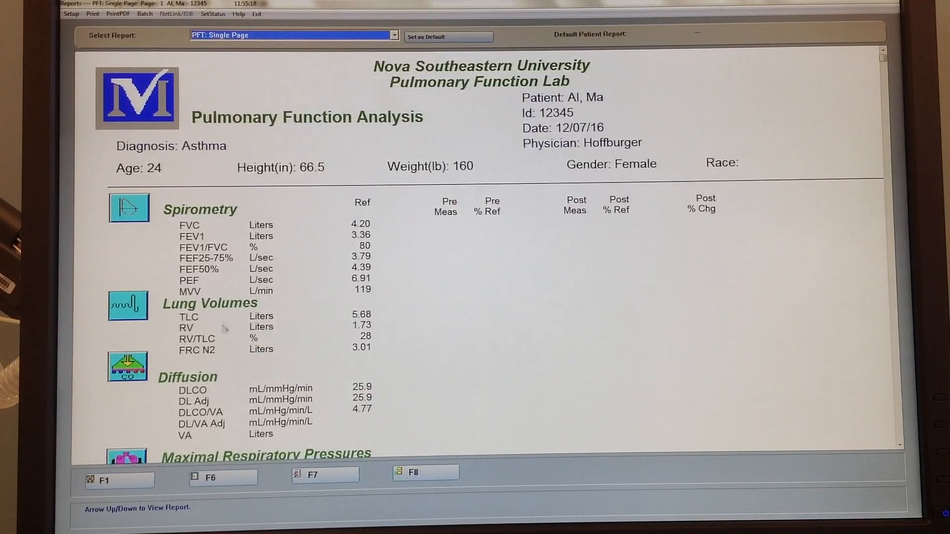
scroll(down, 3)
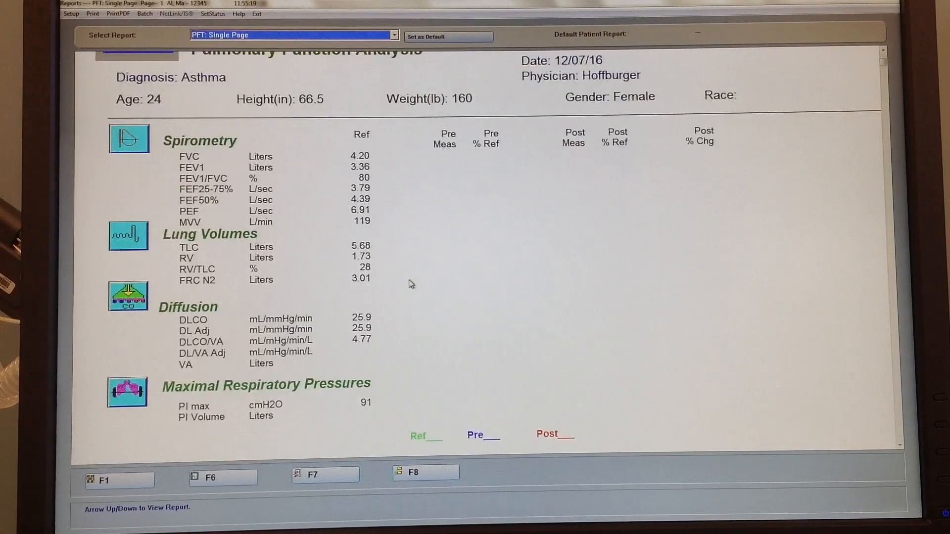